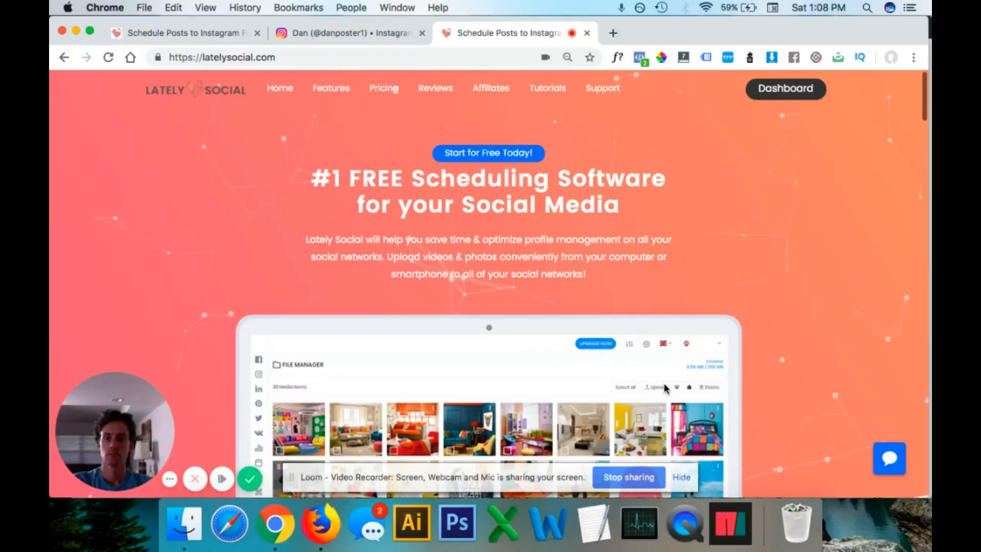
# Go from the Lately Social home page to the account dashboard showing the post report
pyautogui.click(222, 478)
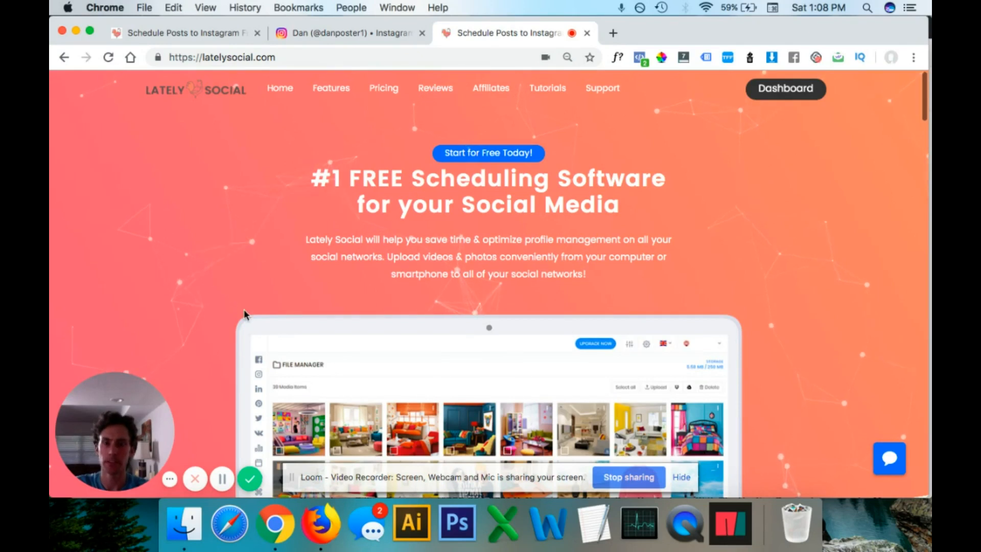
pyautogui.scroll(-3)
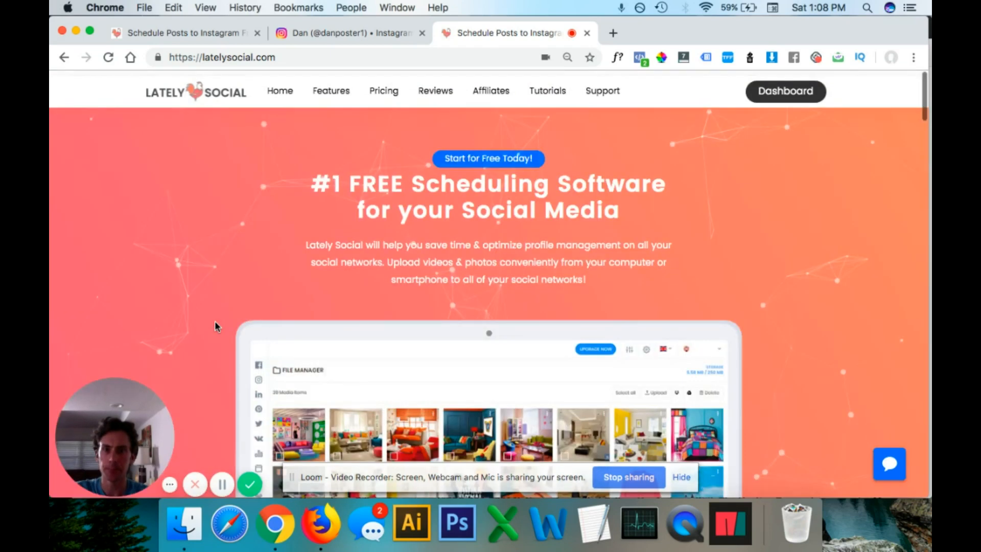
pyautogui.click(182, 33)
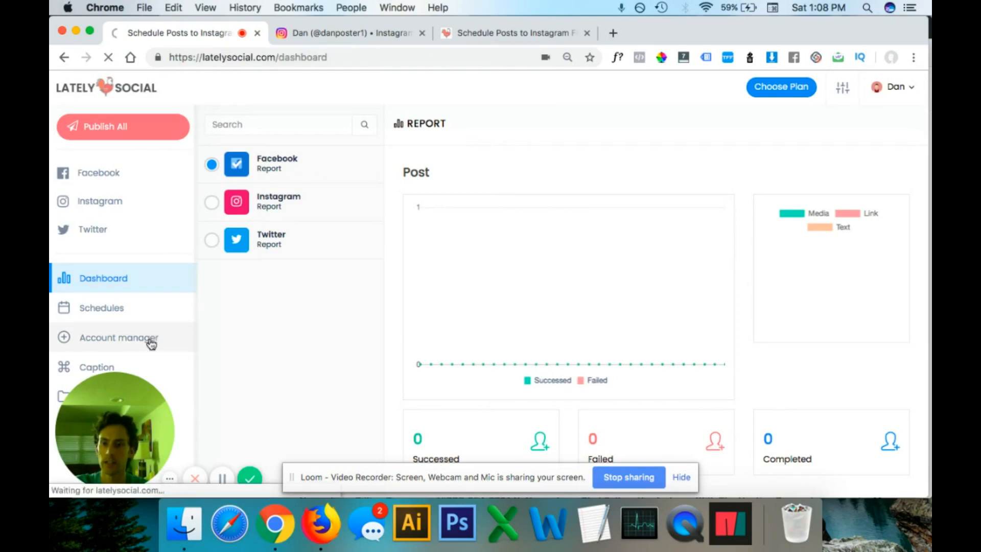
# Add the Instagram account in Account manager with its username and password
pyautogui.click(119, 337)
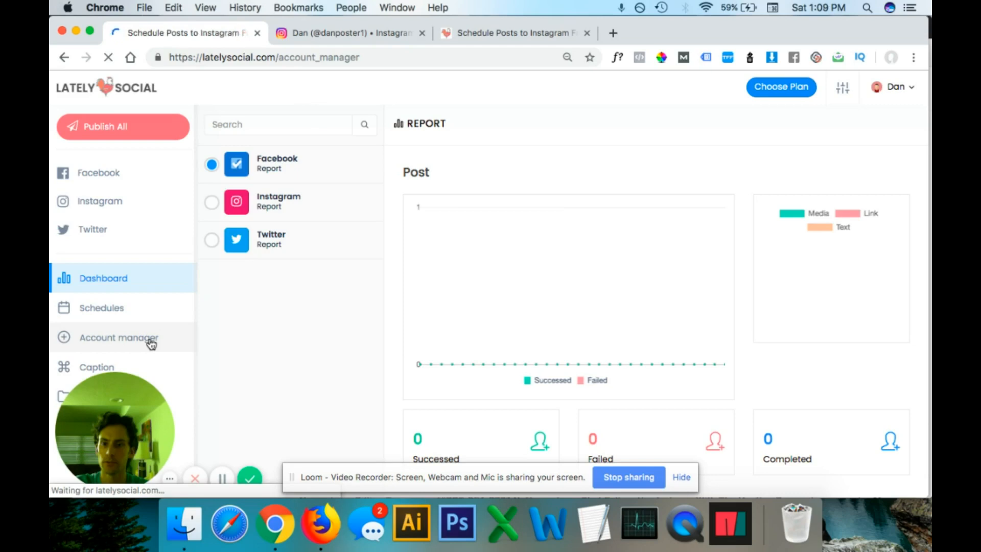
pyautogui.click(119, 338)
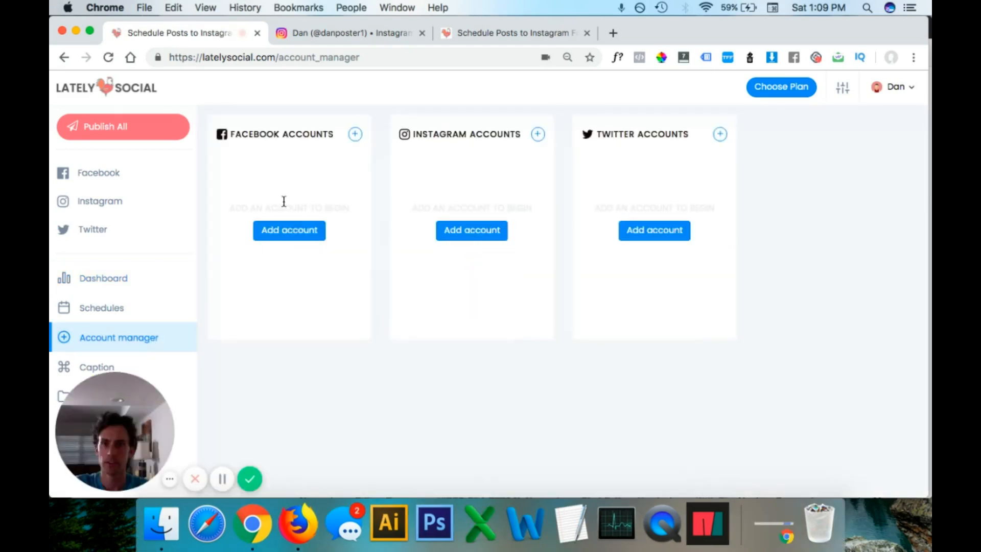
pyautogui.moveTo(423, 194)
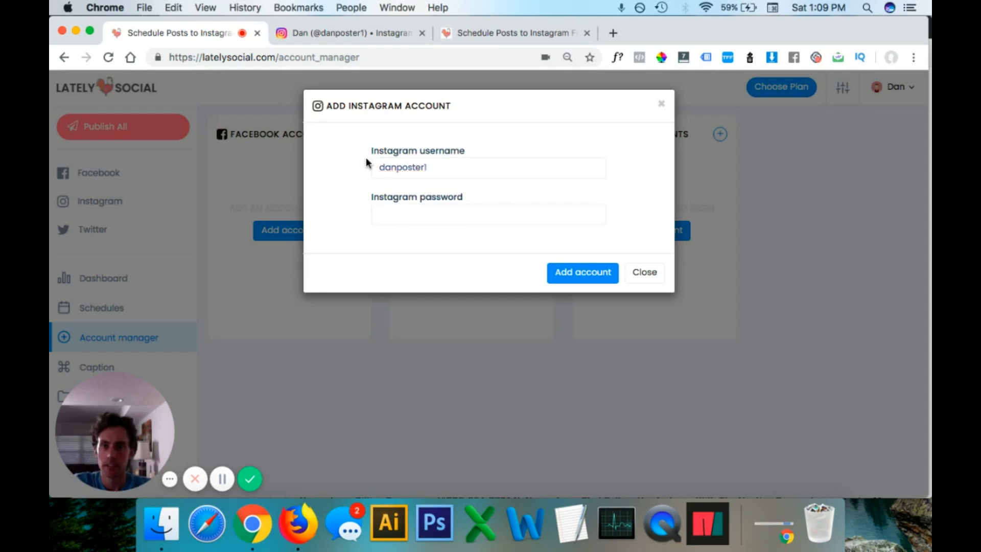
pyautogui.doubleClick(417, 151)
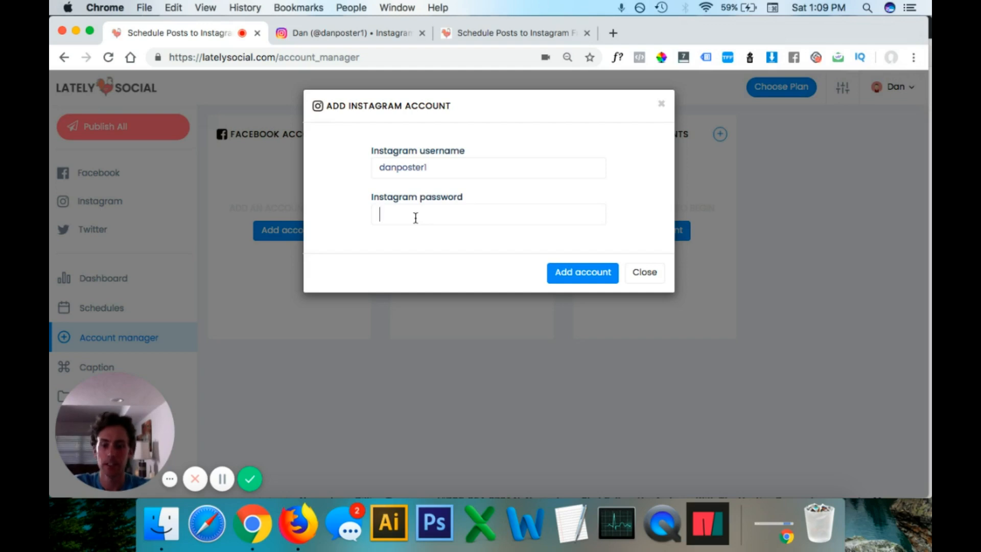
pyautogui.write('password')
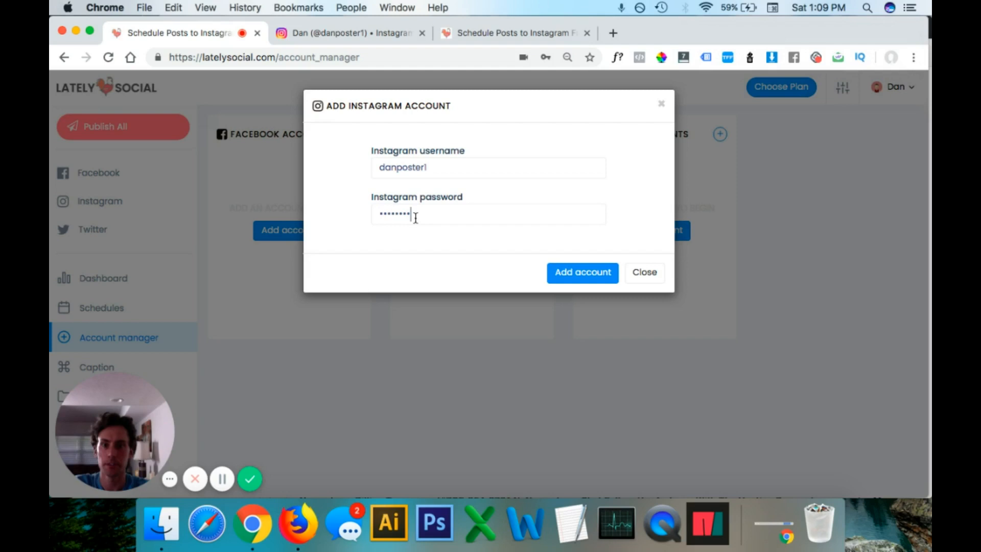
pyautogui.click(581, 271)
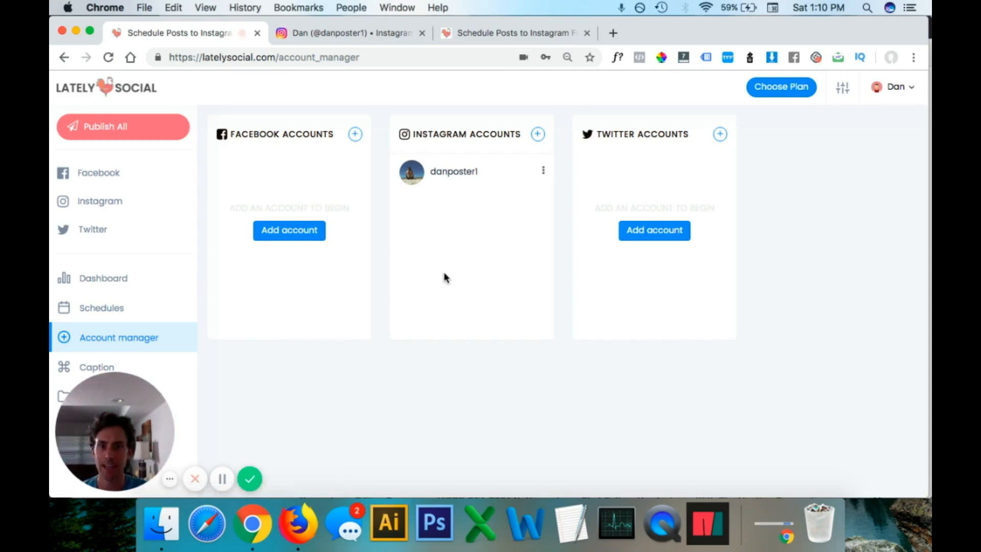
pyautogui.moveTo(99, 201)
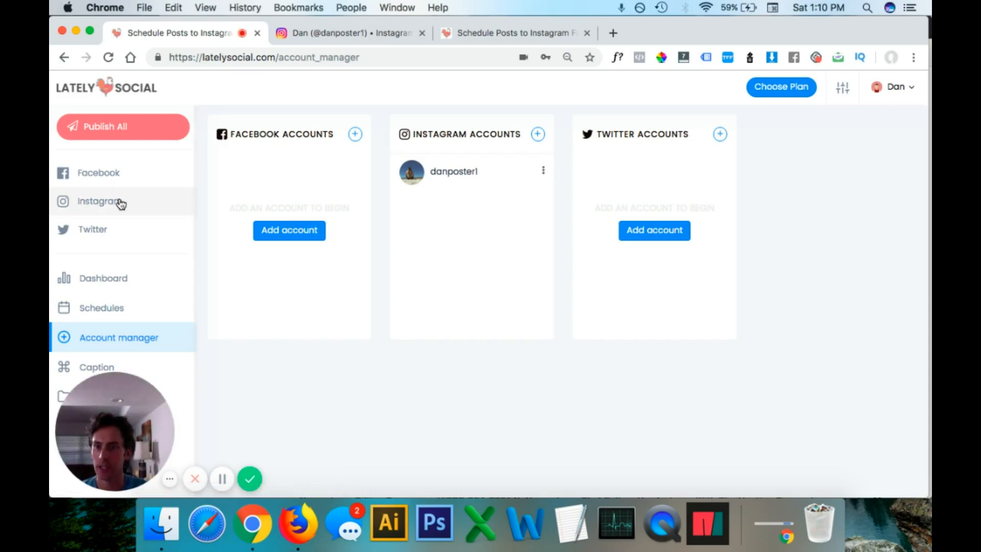
# Start a new Instagram post in the sidebar composer for the connected account
pyautogui.click(99, 202)
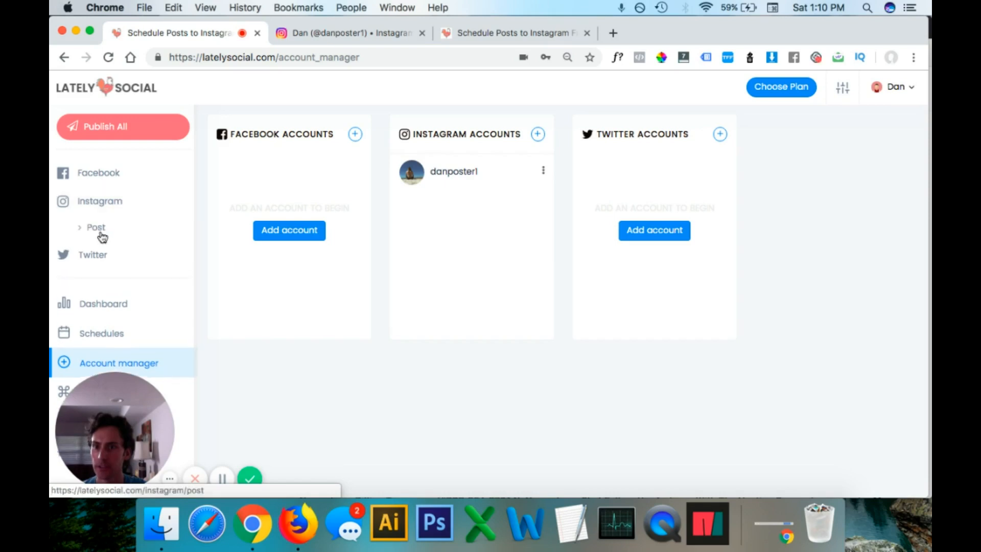
pyautogui.click(96, 227)
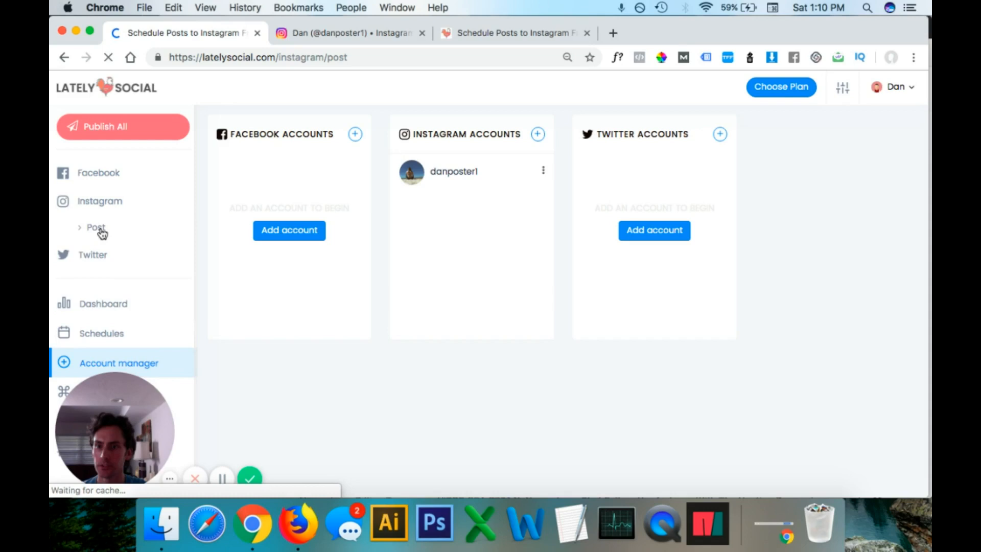
pyautogui.click(97, 227)
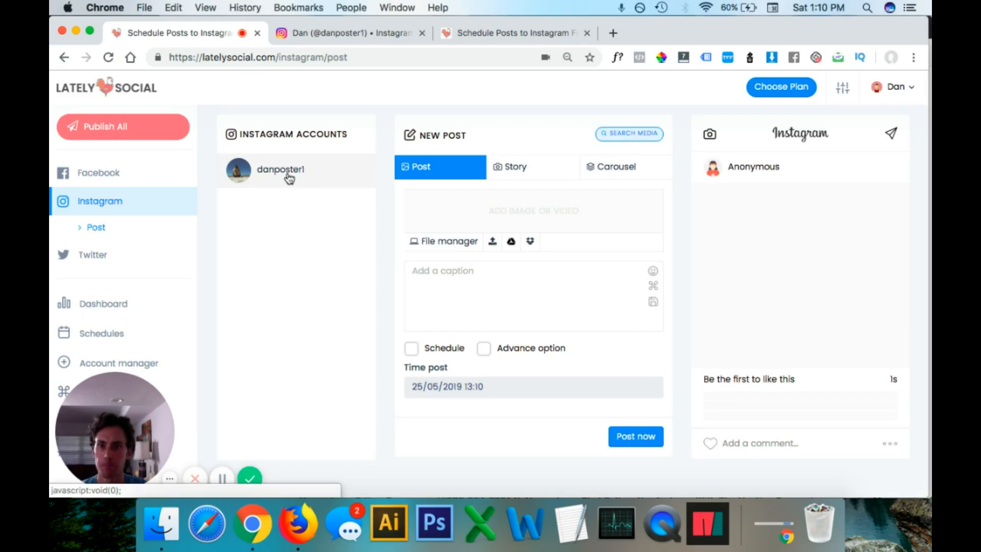
pyautogui.click(280, 169)
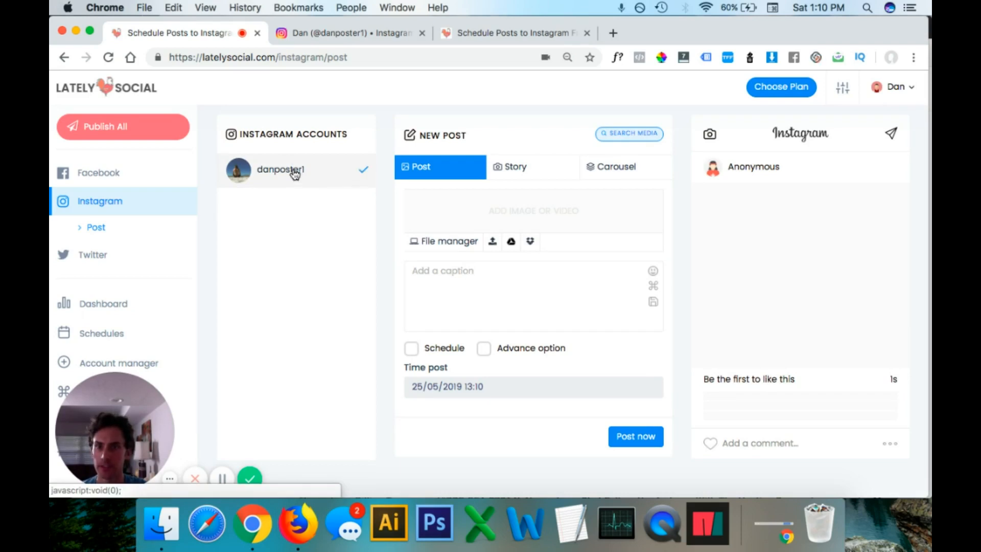
# Attach the beach photo 1.jpg from the computer to the post
pyautogui.click(444, 241)
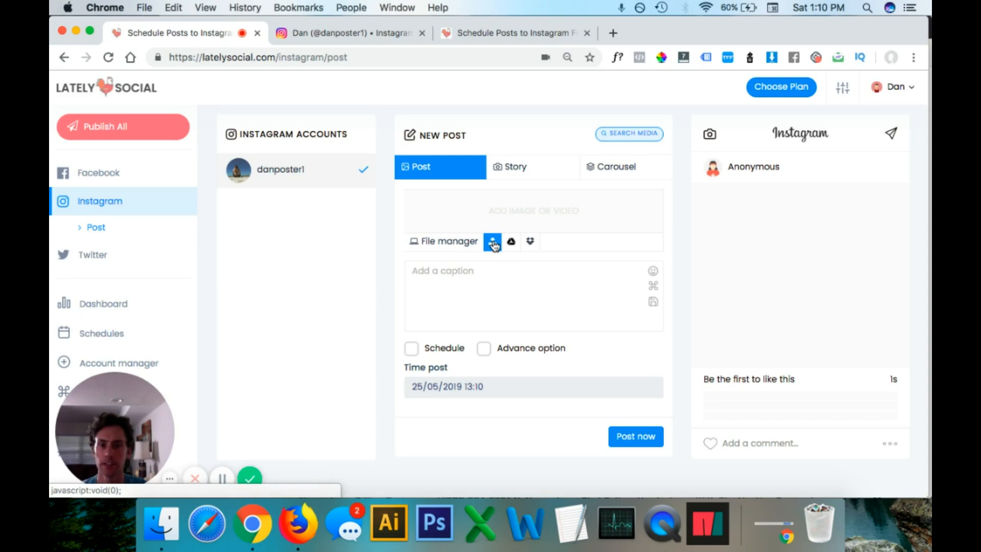
pyautogui.click(493, 241)
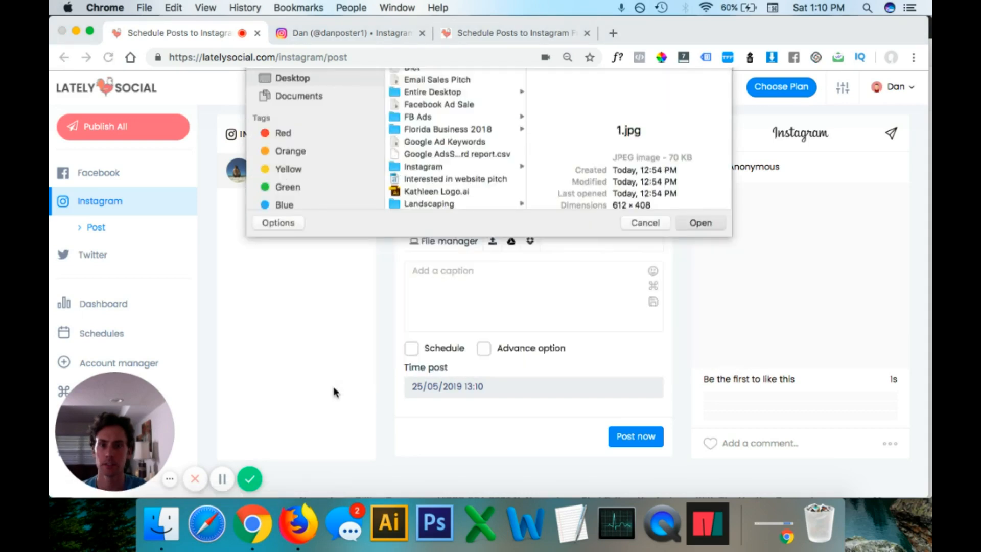
pyautogui.click(645, 221)
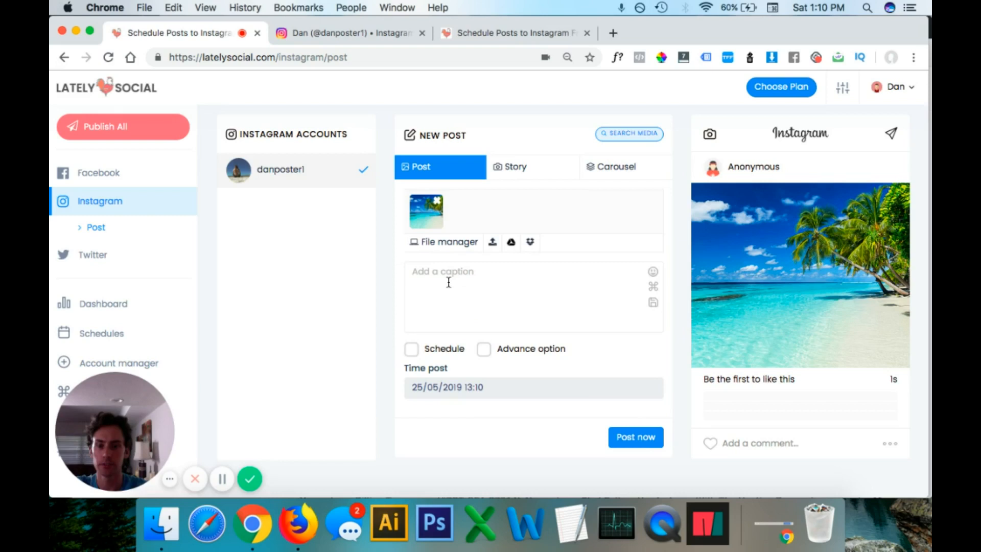
# Caption the post 'This is the beach #beach' followed by a red heart emoji
pyautogui.write('This is')
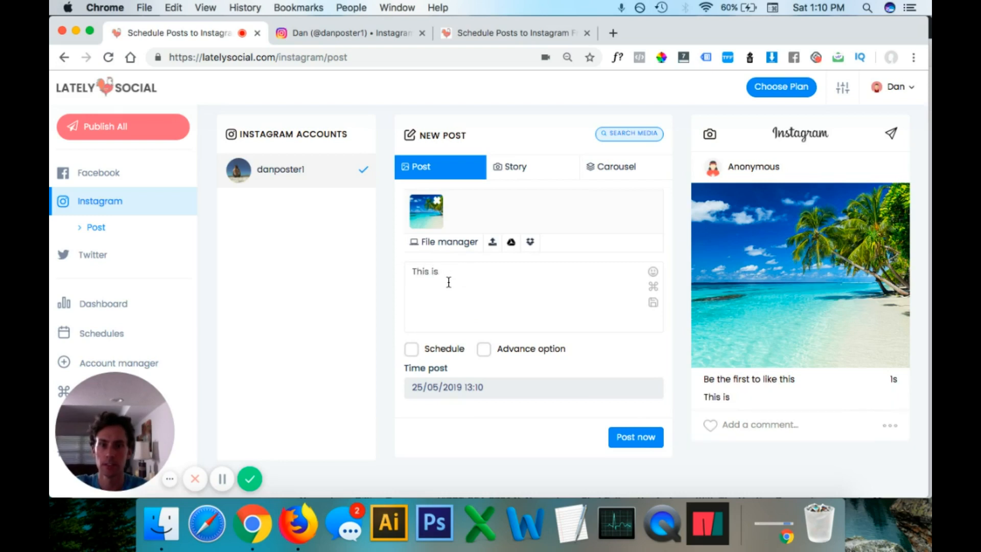
pyautogui.write('the beach')
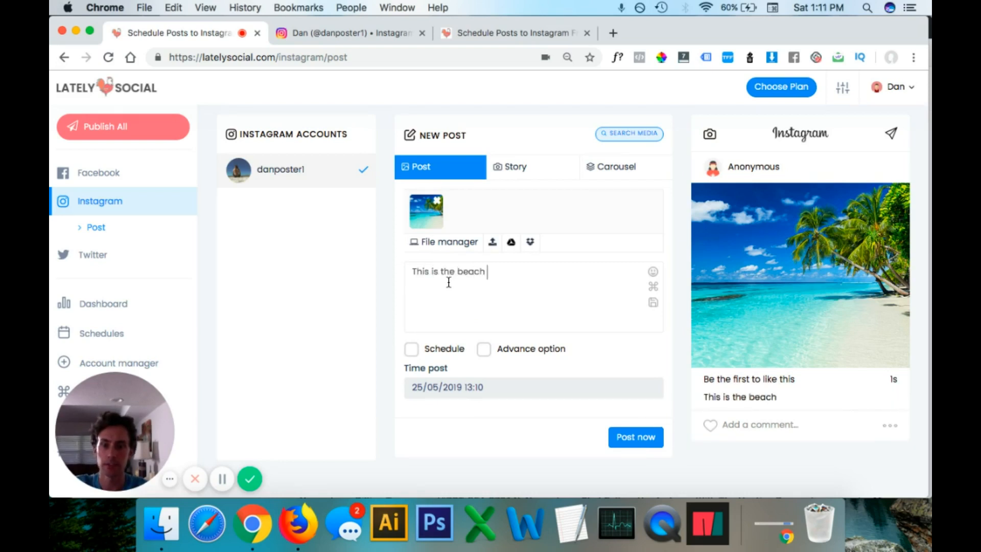
pyautogui.write('#beach')
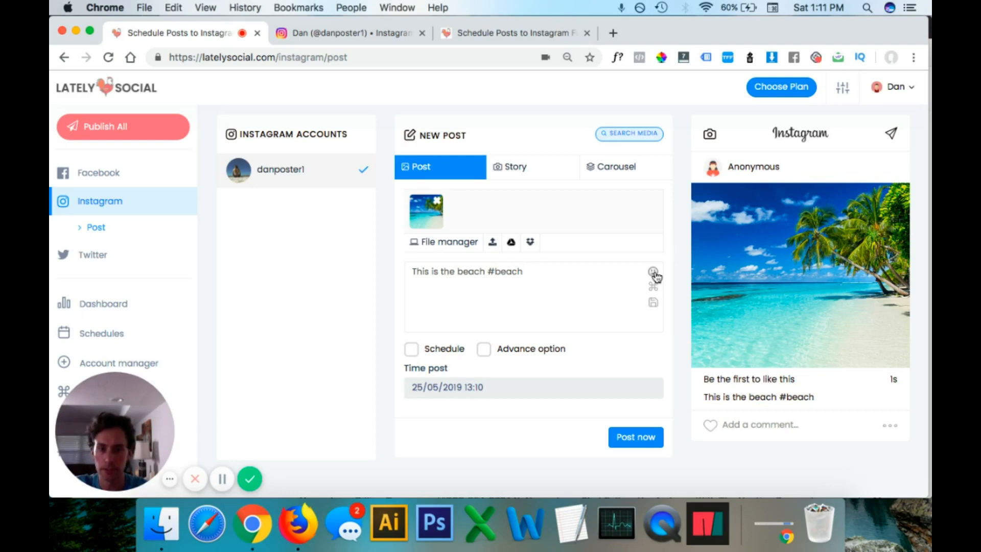
pyautogui.click(653, 272)
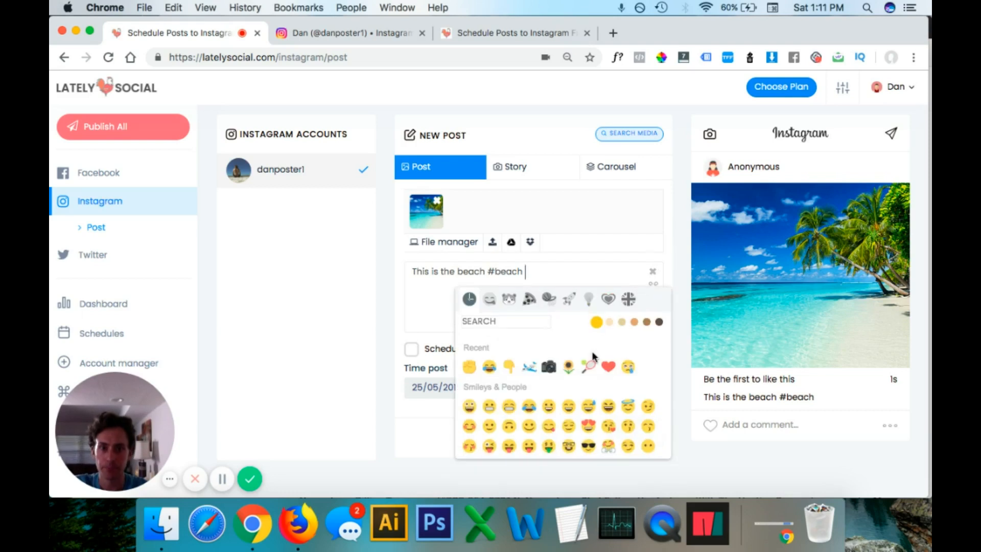
pyautogui.click(608, 367)
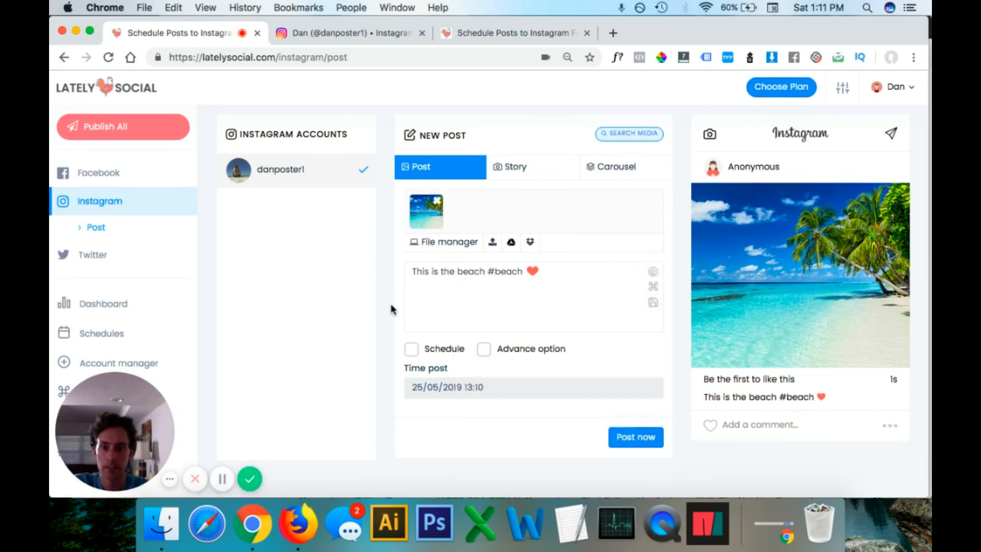
pyautogui.moveTo(654, 293)
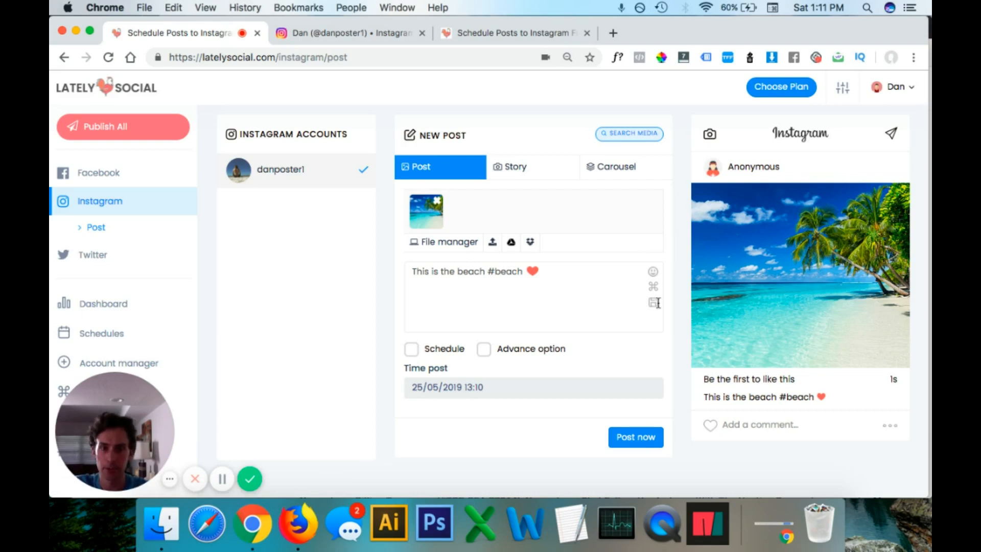
pyautogui.moveTo(653, 286)
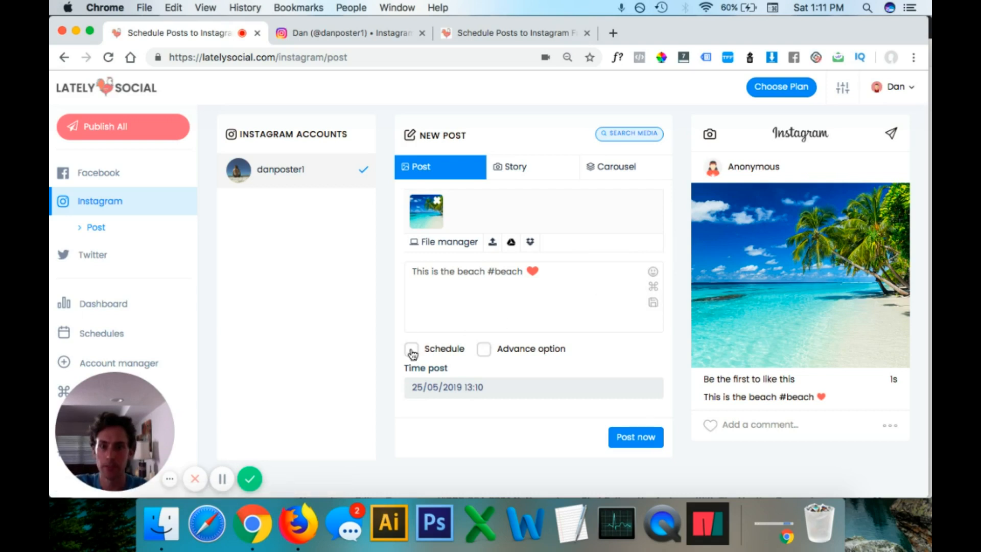
# Enable scheduling and advanced options with first comment '#beach #beachpic #bestpic'
pyautogui.click(411, 348)
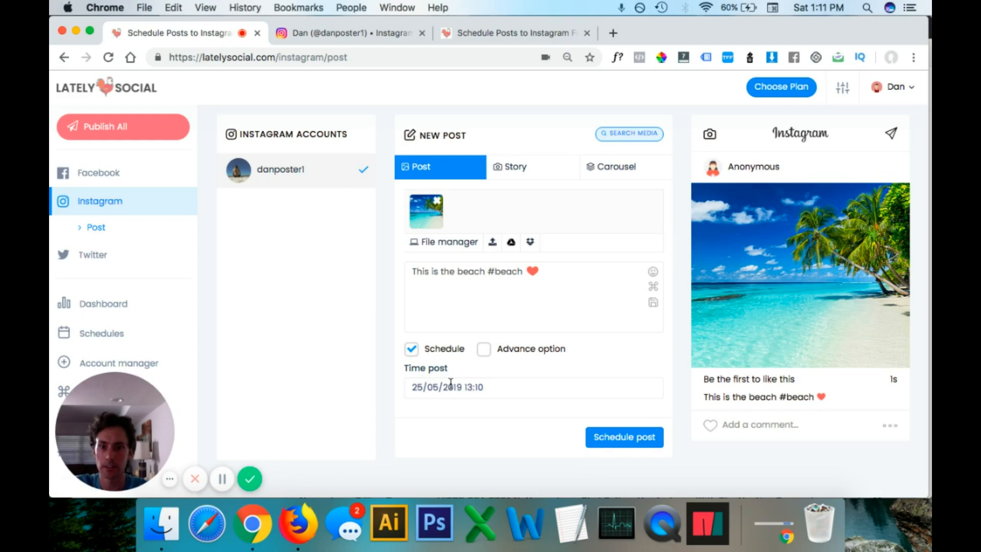
pyautogui.click(447, 386)
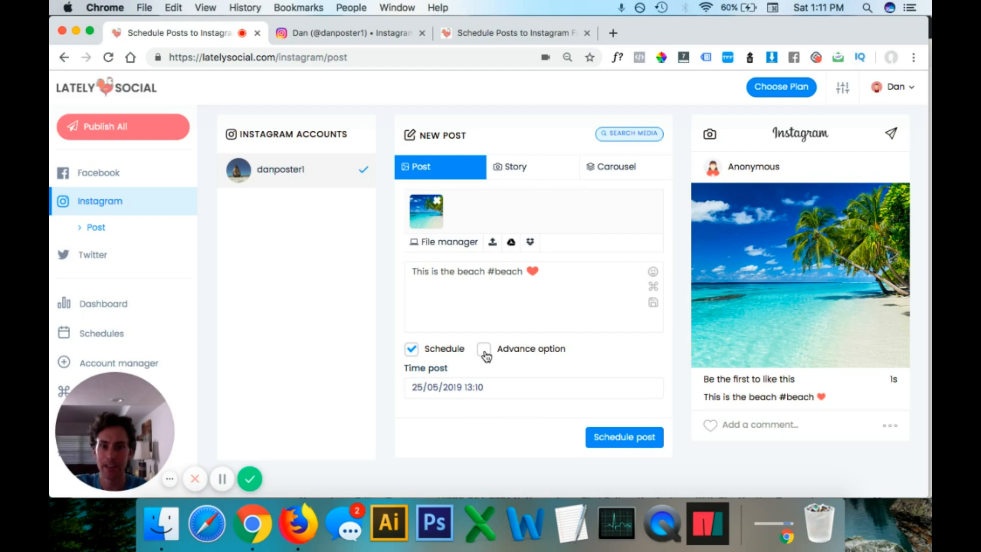
pyautogui.click(484, 348)
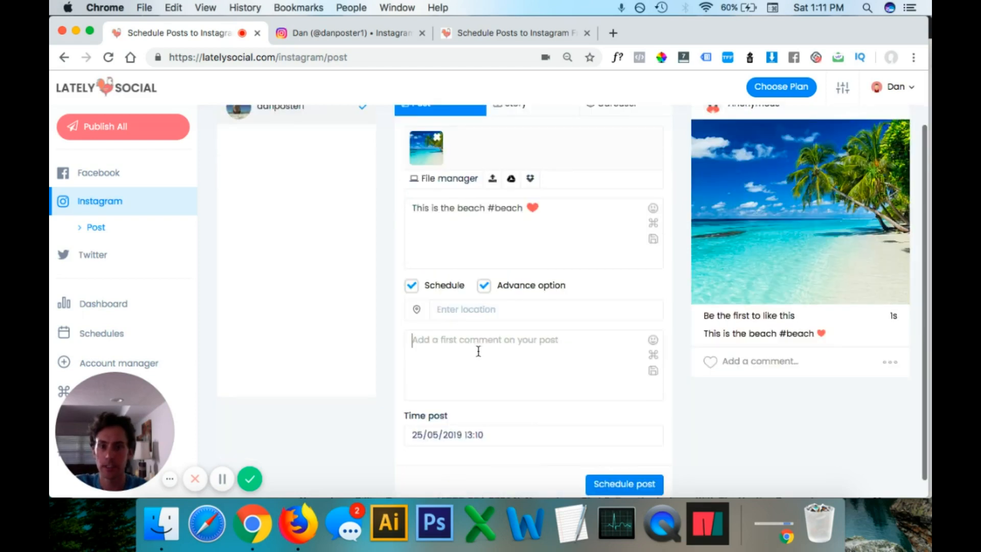
pyautogui.write('#')
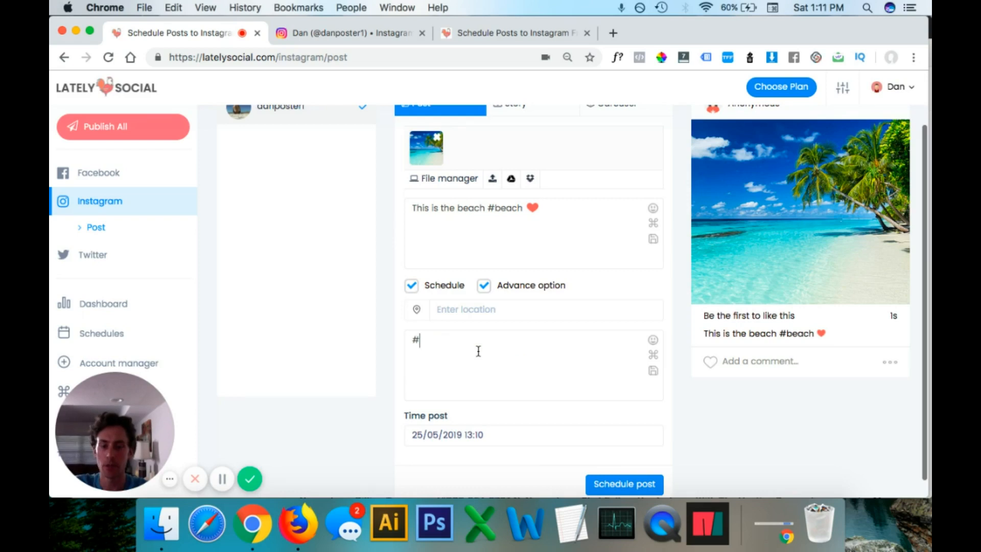
pyautogui.write('beach #')
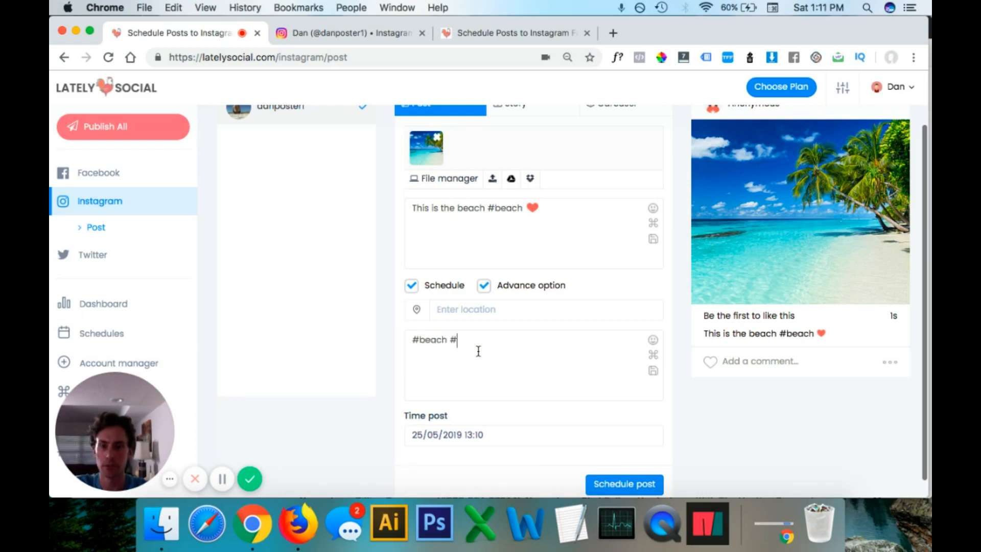
pyautogui.write('beachp')
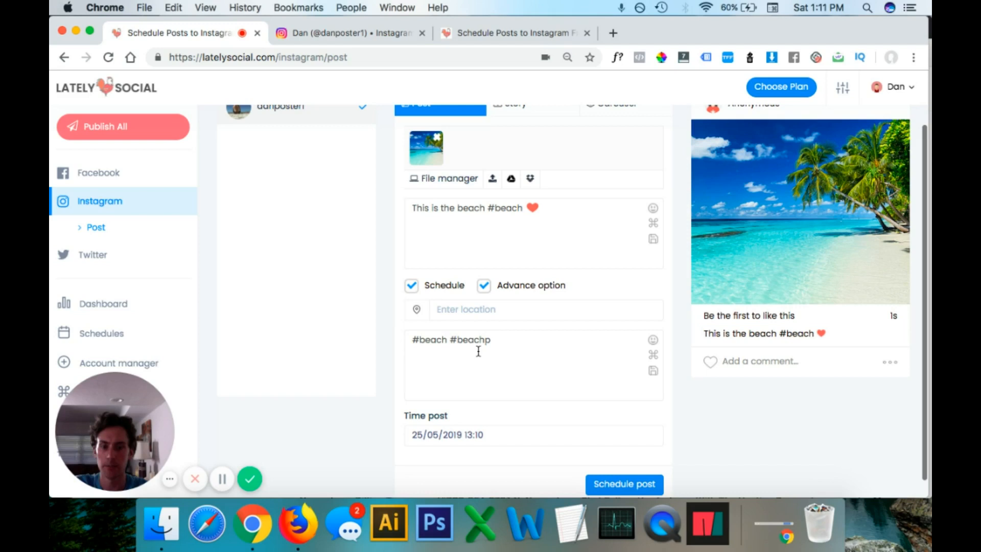
pyautogui.write('ic')
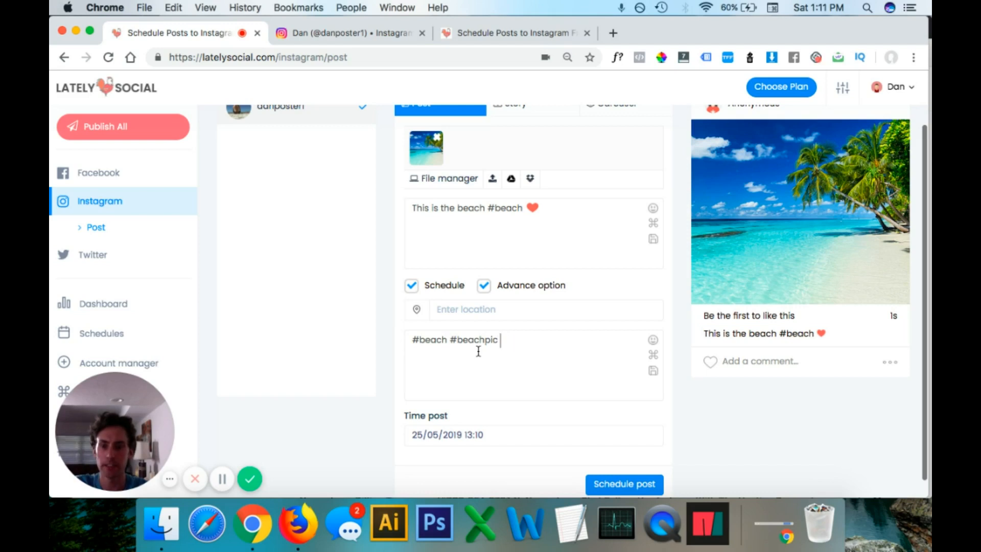
pyautogui.write('#')
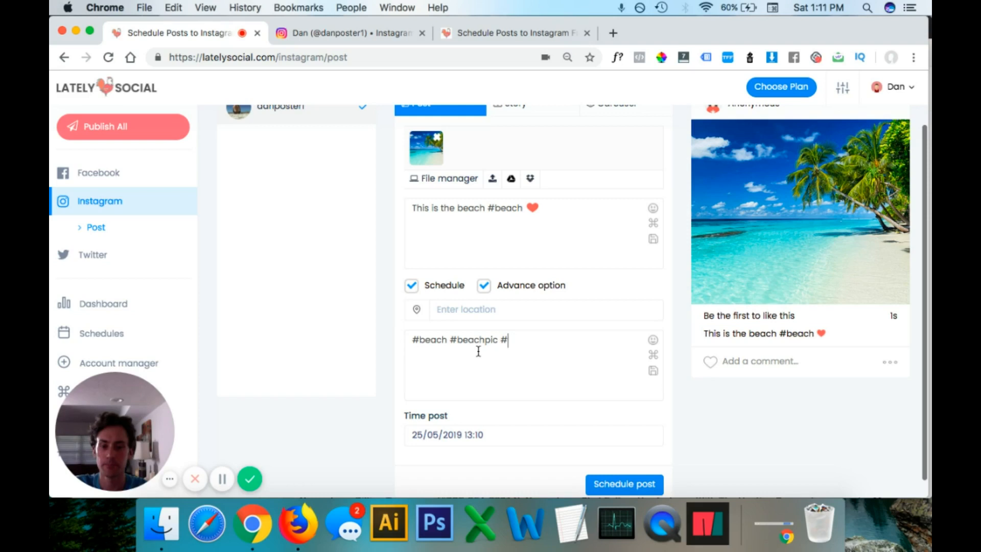
pyautogui.write('bestpic')
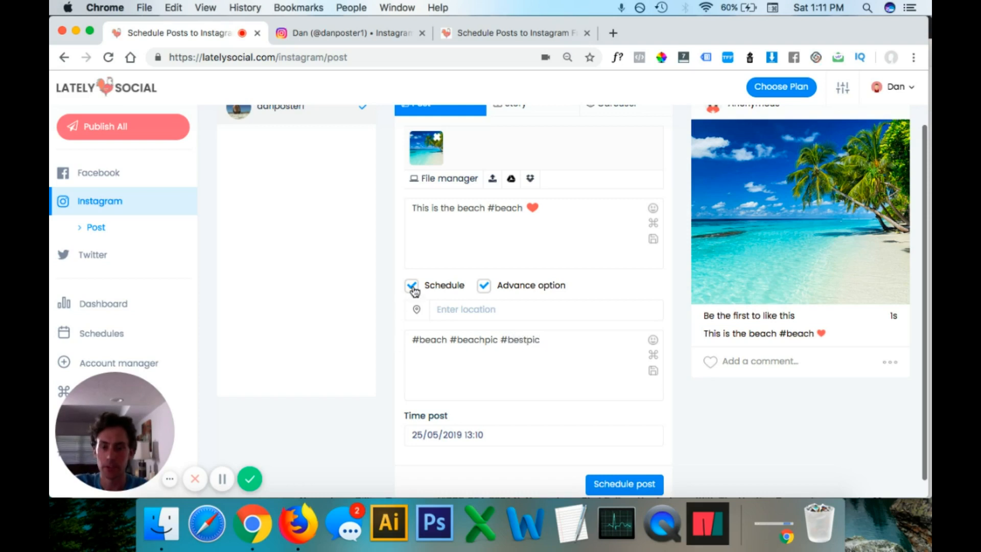
# Turn scheduling and advanced options back off so the post publishes immediately
pyautogui.click(412, 285)
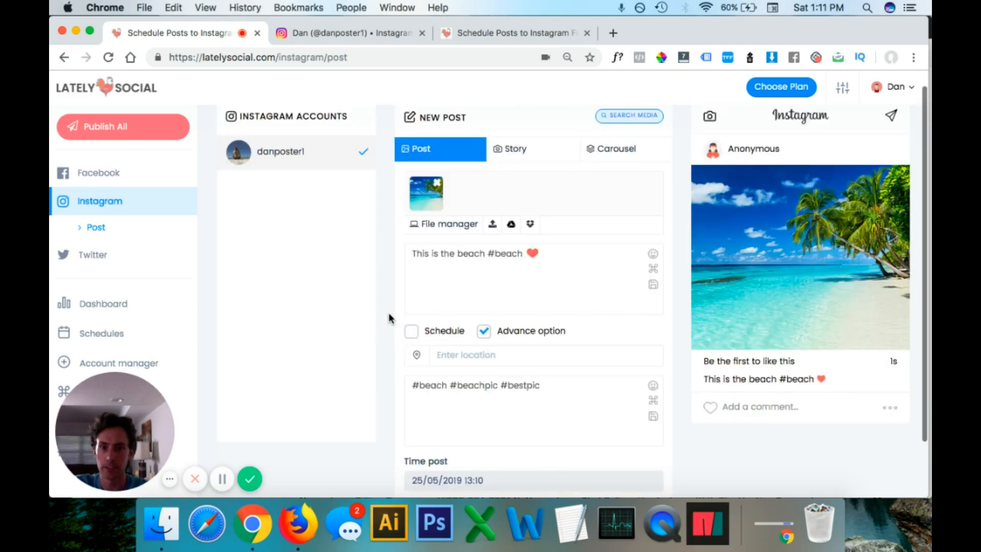
pyautogui.click(484, 330)
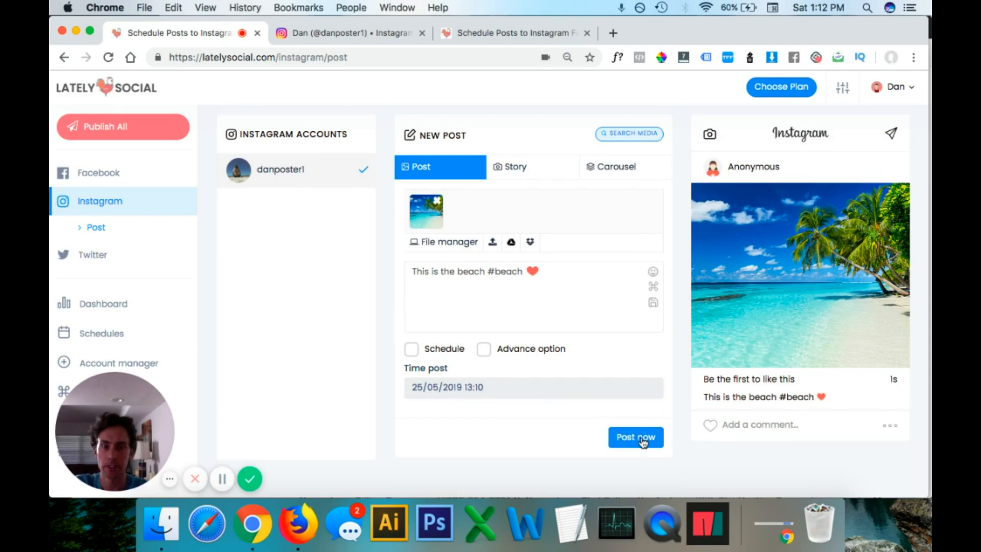
pyautogui.moveTo(331, 289)
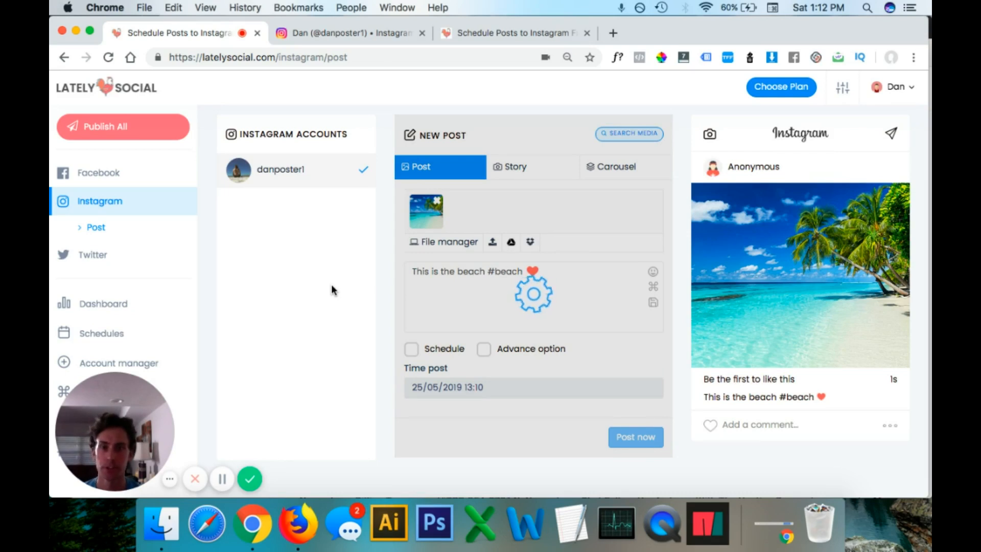
# Publish the beach post now and switch to the danposter1 Instagram profile
pyautogui.click(635, 436)
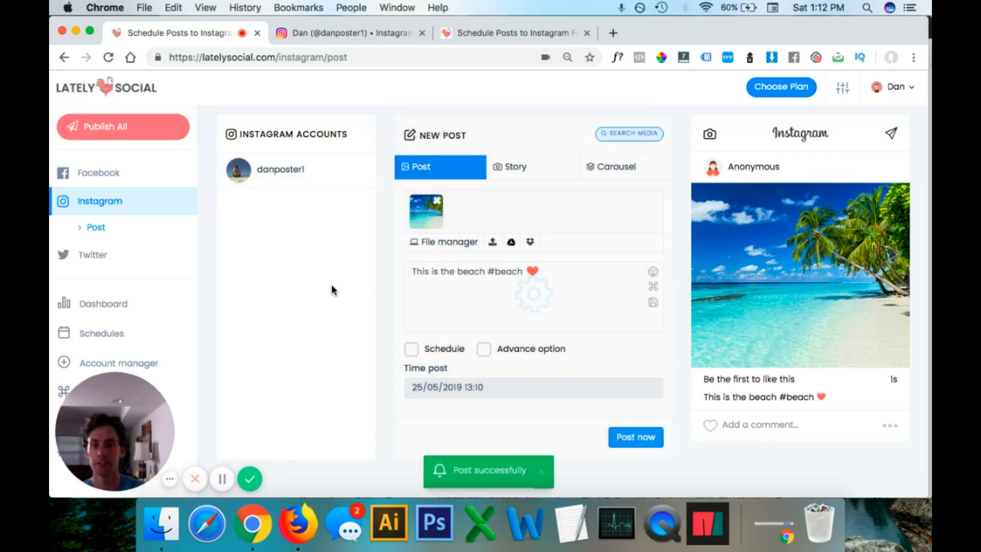
pyautogui.click(349, 33)
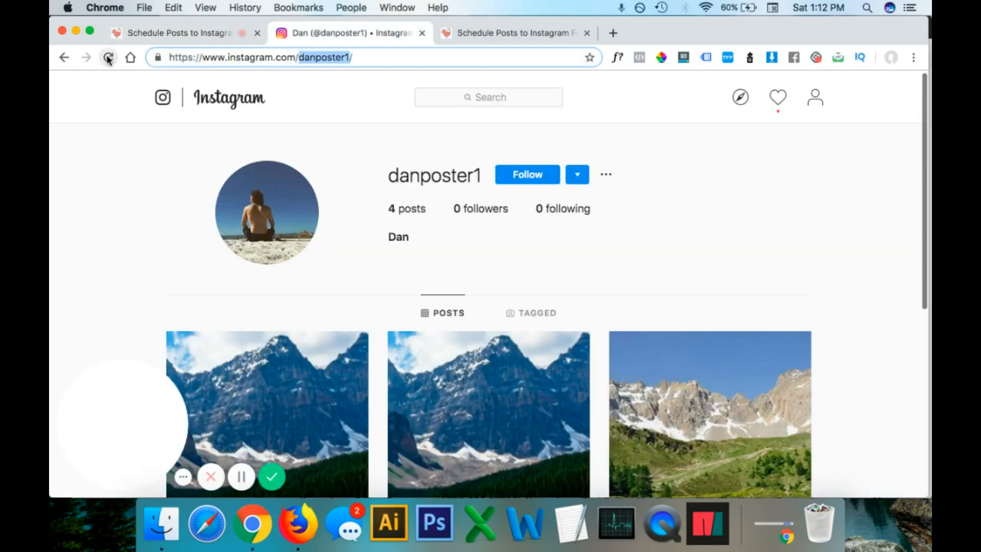
# Refresh the danposter1 profile and view the new beach post with its caption and heart
pyautogui.click(108, 58)
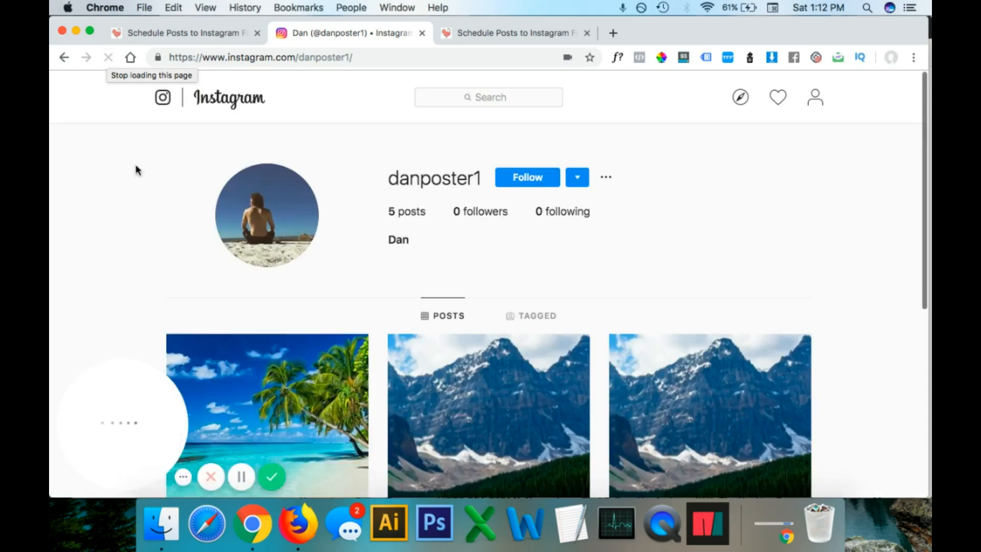
pyautogui.scroll(-3)
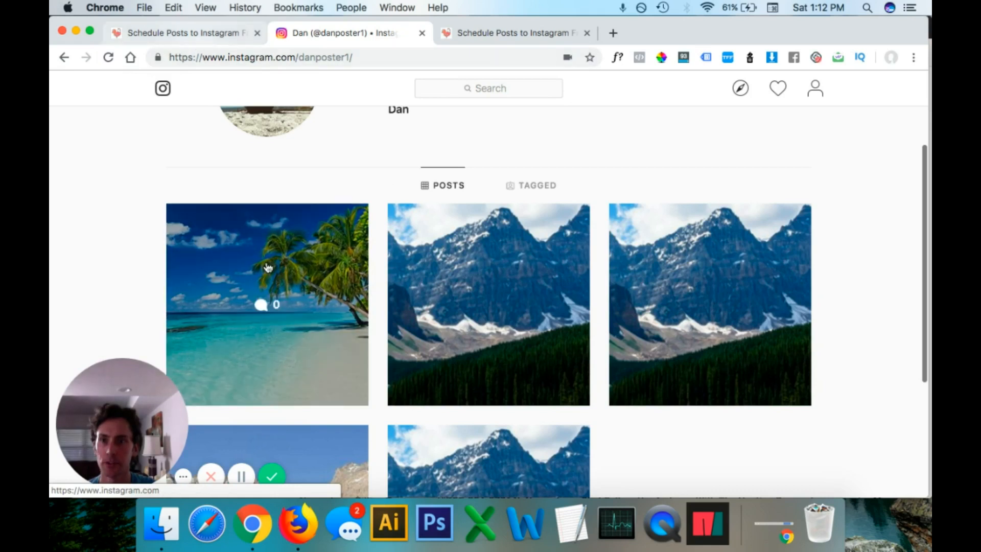
pyautogui.click(267, 304)
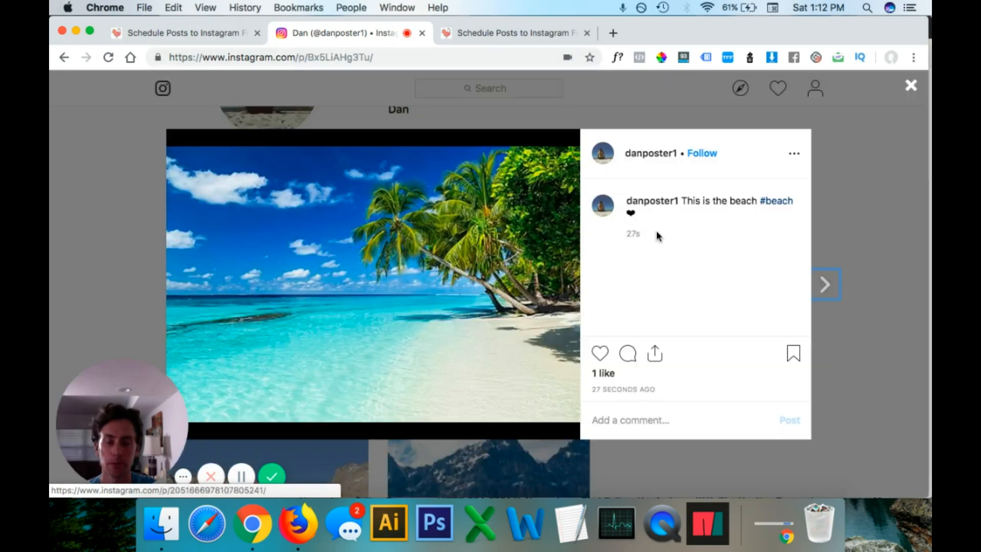
pyautogui.moveTo(911, 91)
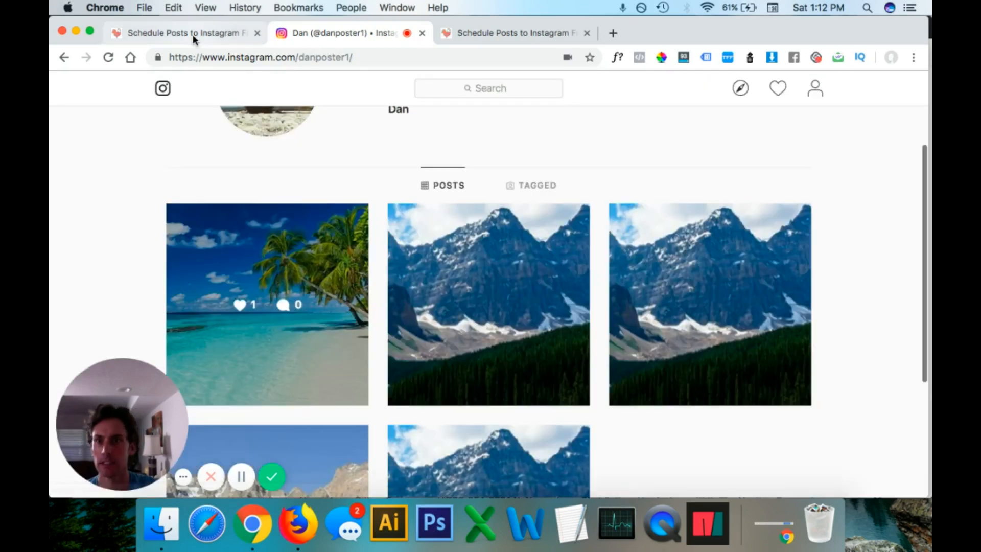
# Back in the composer, view the Story and Carousel modes, ending on a regular Post
pyautogui.click(182, 32)
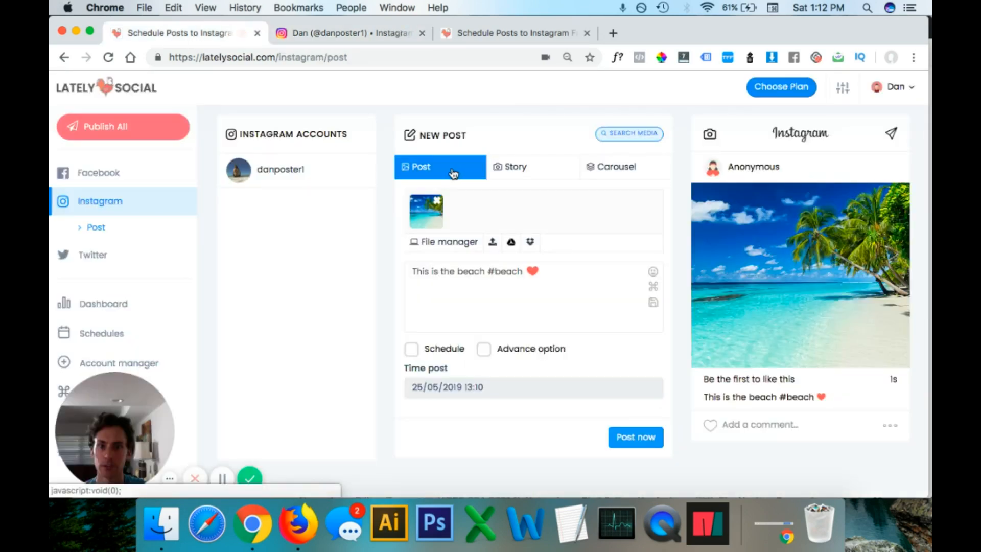
pyautogui.click(532, 167)
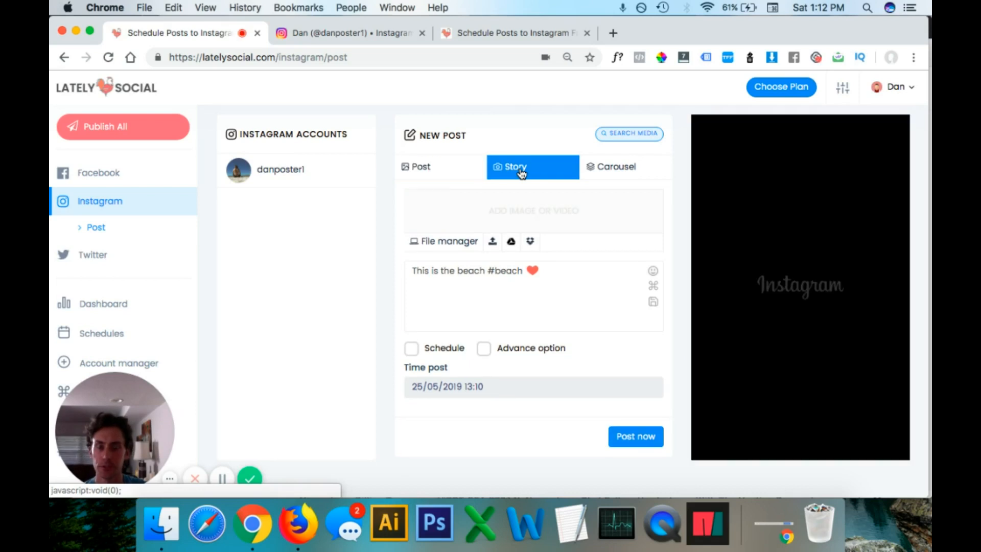
pyautogui.click(617, 166)
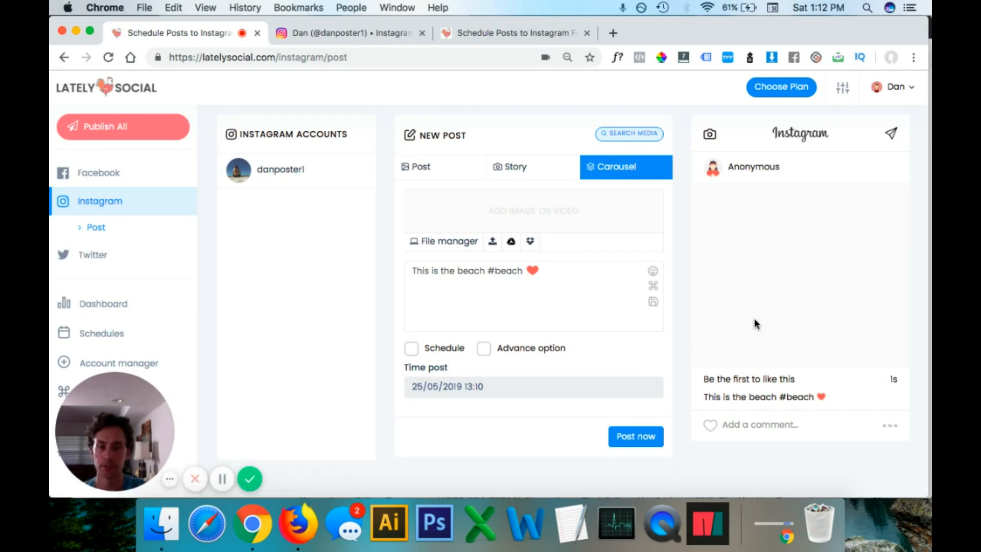
pyautogui.click(420, 167)
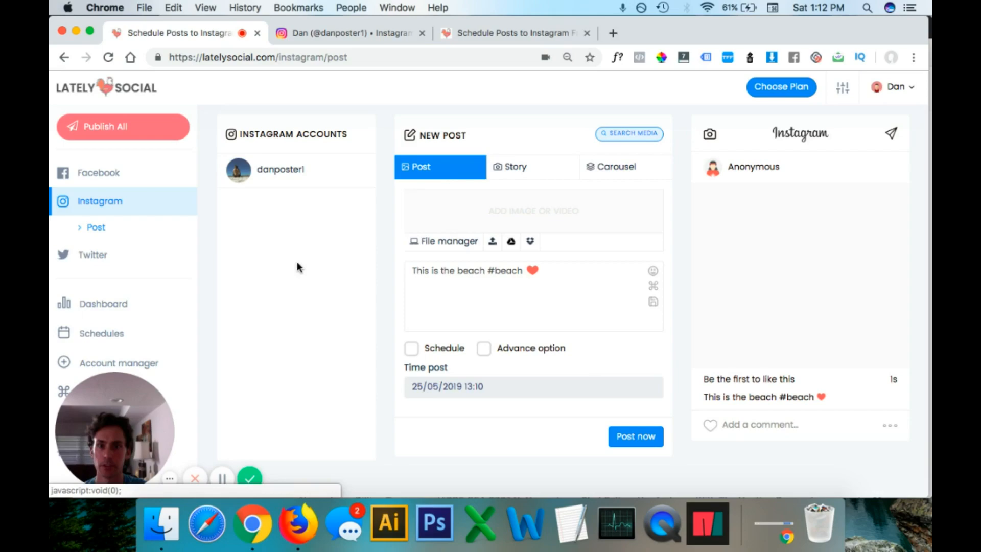